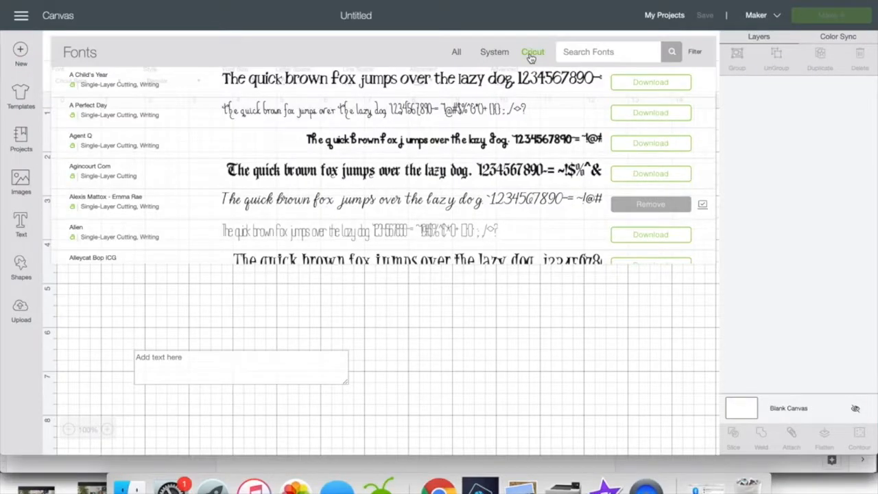
Step: Review the font Filter categories (My Fonts, Multi-Layer, Single Layer, Writing, Saved for Offline), then leave the font list
{"action": "left_click", "coordinate": [494, 52]}
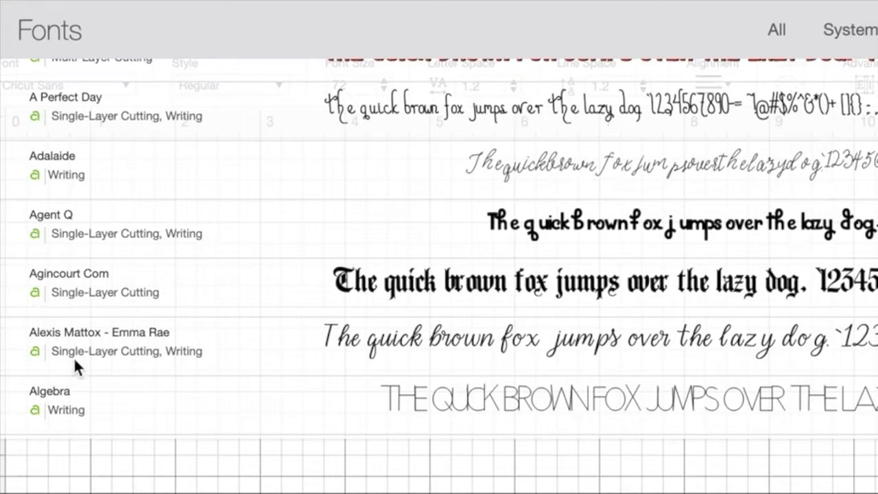
{"action": "scroll", "scroll_direction": "down", "scroll_amount": 3}
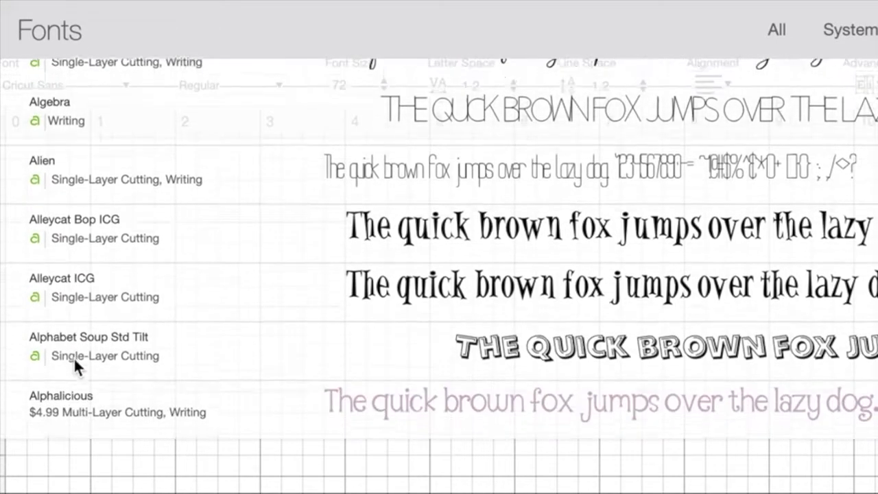
{"action": "scroll", "scroll_direction": "down", "scroll_amount": 3}
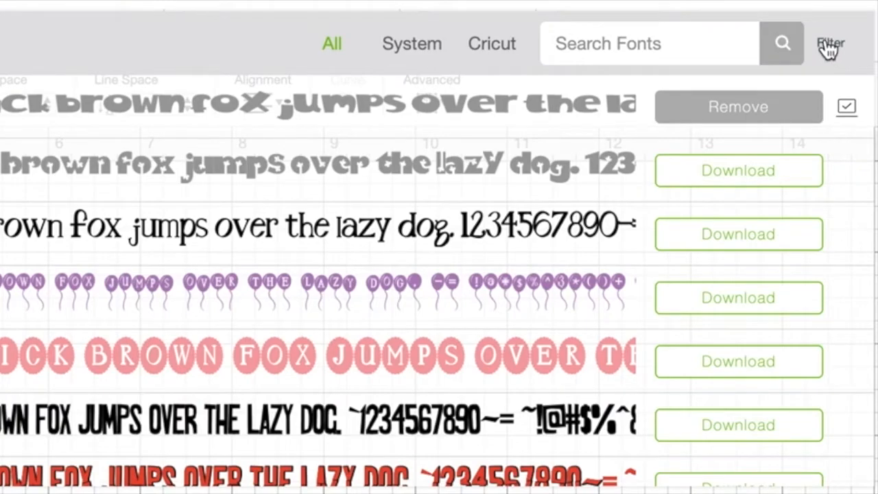
{"action": "left_click", "coordinate": [830, 43]}
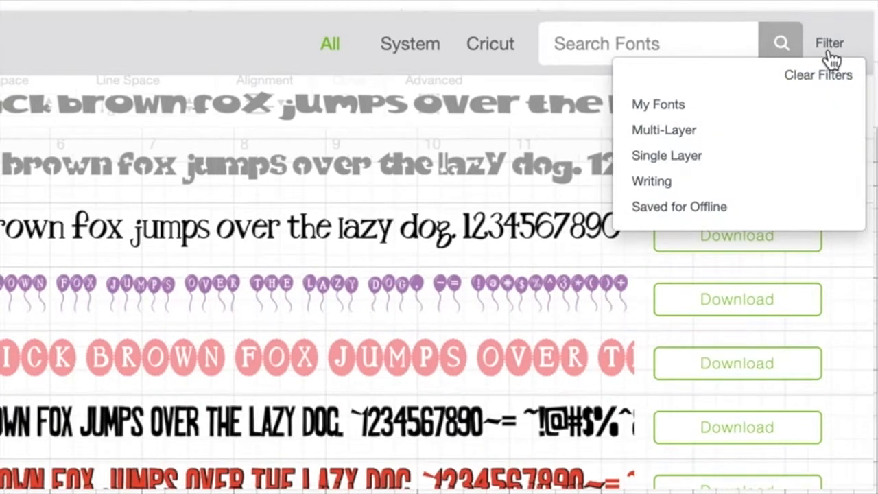
{"action": "mouse_move", "coordinate": [768, 110]}
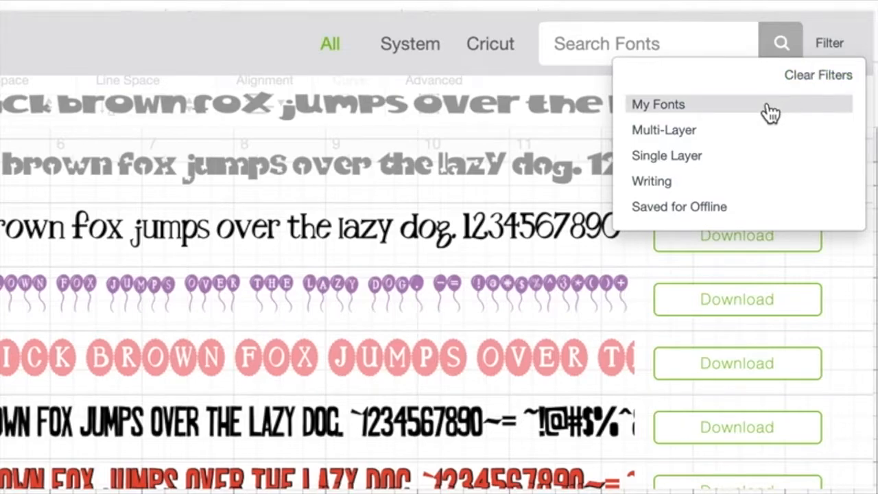
{"action": "mouse_move", "coordinate": [760, 139]}
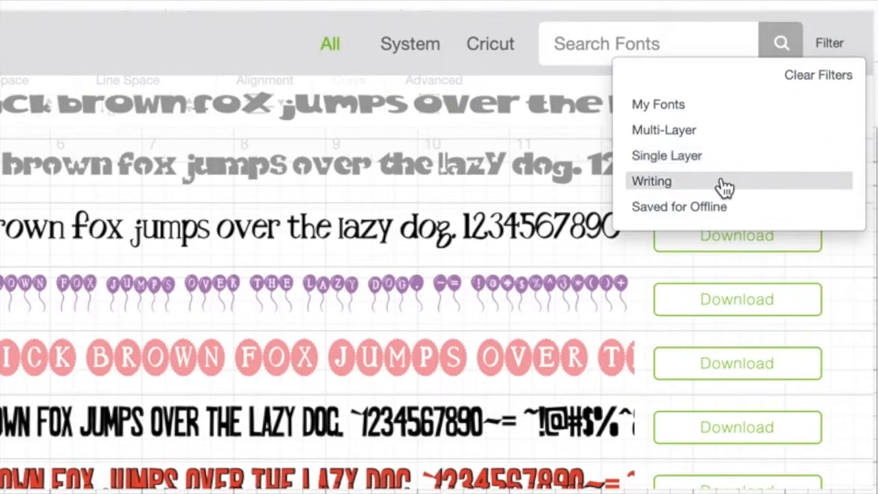
{"action": "mouse_move", "coordinate": [755, 213]}
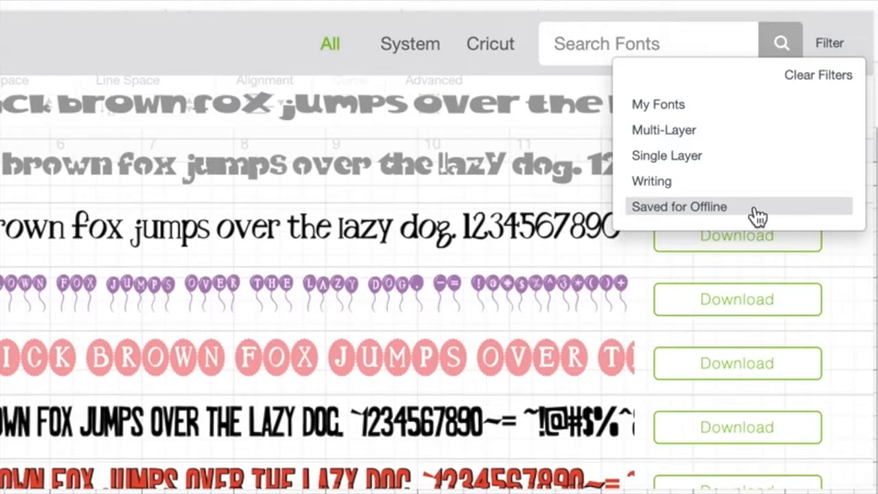
{"action": "scroll", "scroll_direction": "down", "scroll_amount": 3}
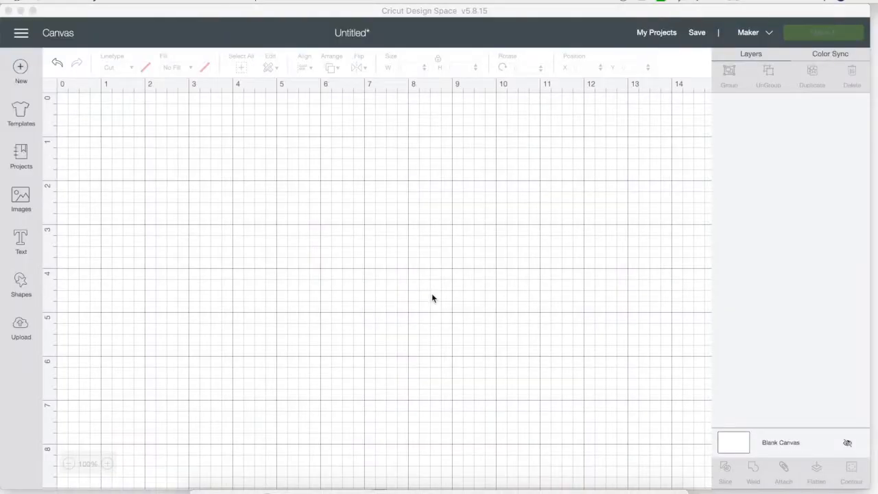
{"action": "mouse_move", "coordinate": [140, 228]}
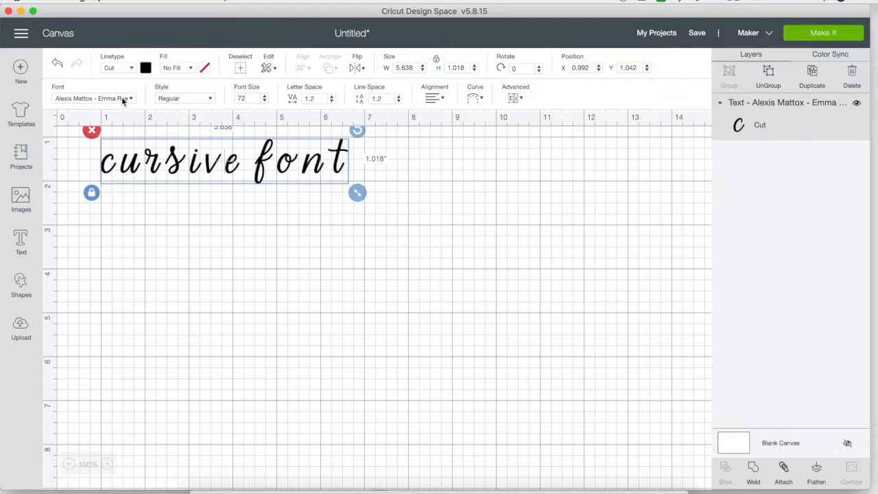
Step: Choose the Alexis Mattox - Emma Rae script font for the 'cursive font' text
{"action": "left_click", "coordinate": [93, 99]}
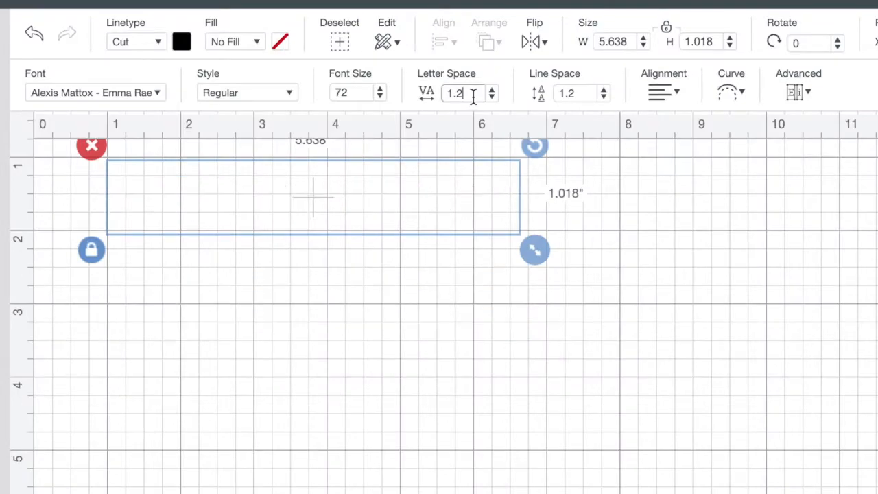
Step: Retype 'cursive font', set Letter Space to 0 then -0.4 to join letters, then back to 1.2
{"action": "type", "text": "cursive font"}
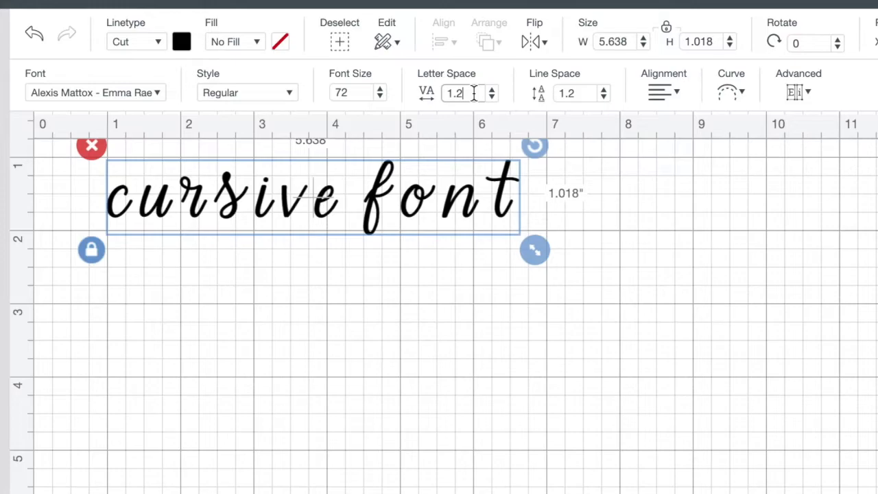
{"action": "mouse_move", "coordinate": [473, 93]}
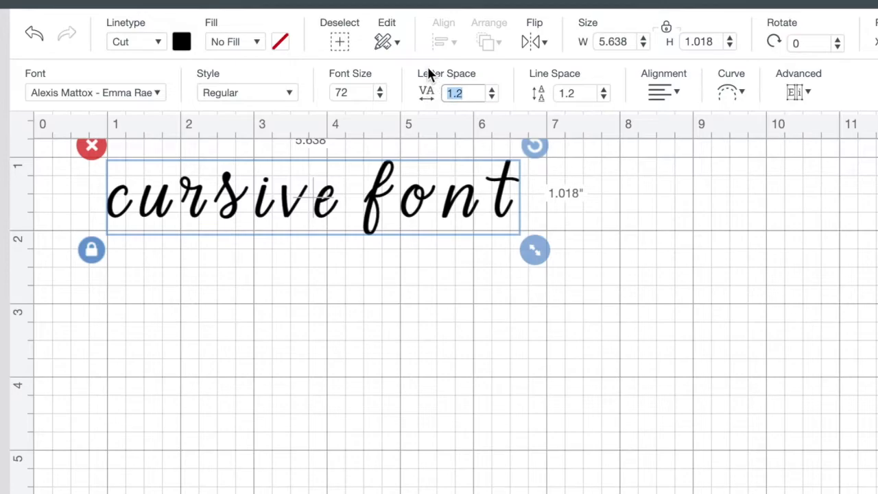
{"action": "type", "text": "0"}
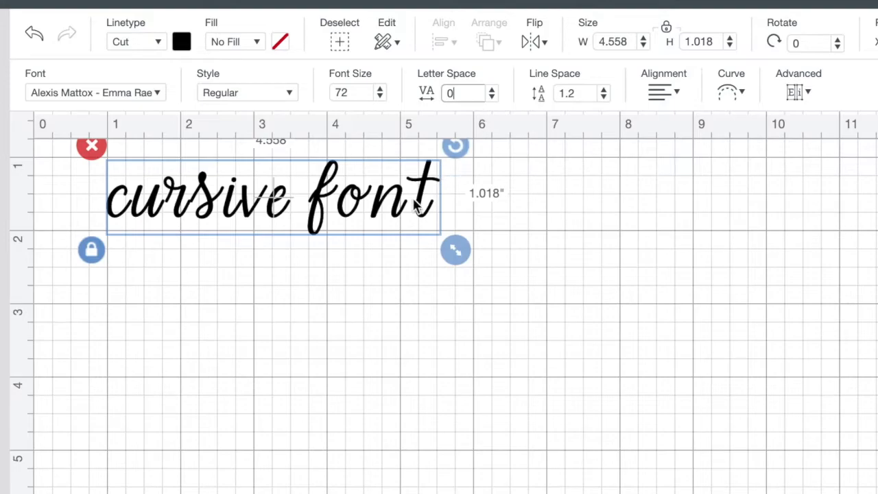
{"action": "mouse_move", "coordinate": [405, 212]}
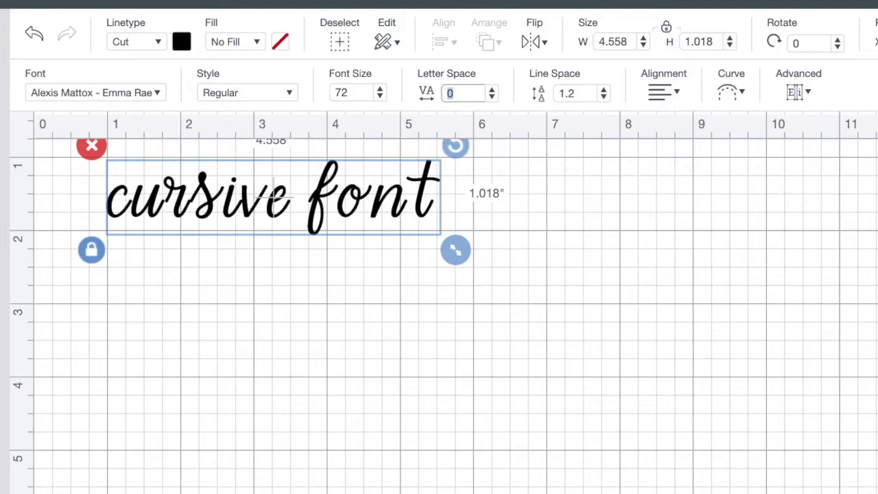
{"action": "type", "text": "-0."}
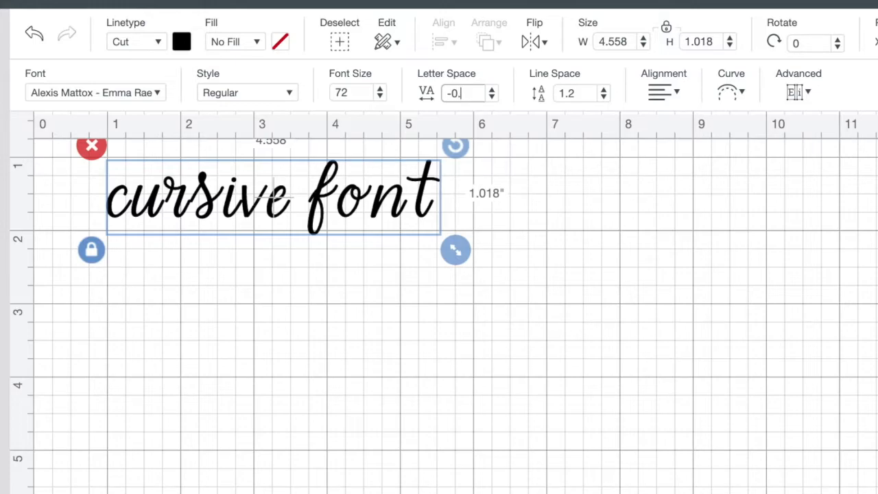
{"action": "type", "text": "-0.4"}
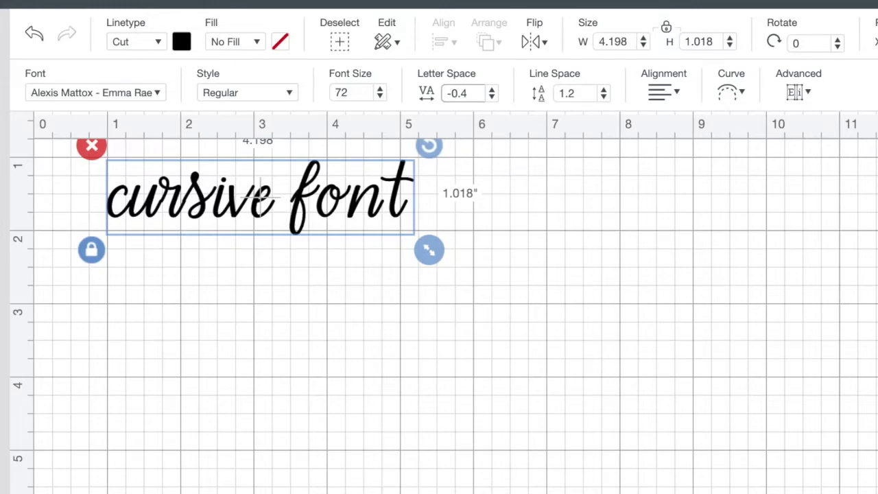
{"action": "mouse_move", "coordinate": [167, 217]}
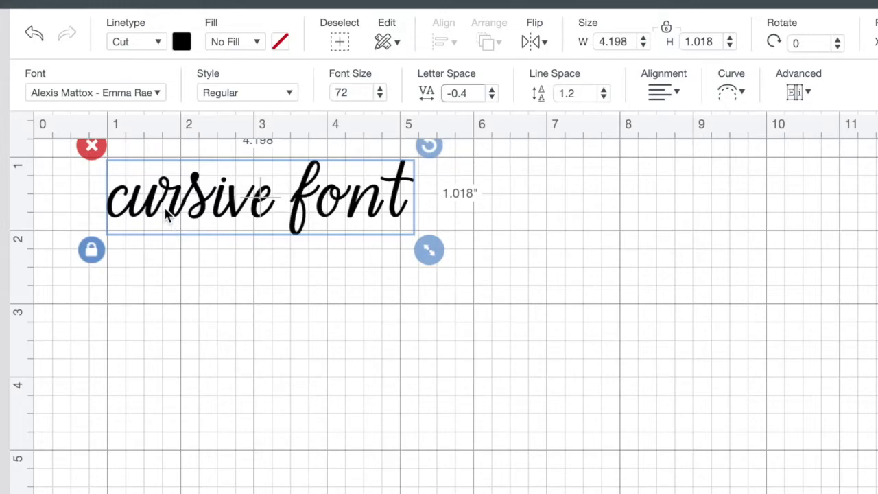
{"action": "mouse_move", "coordinate": [151, 205]}
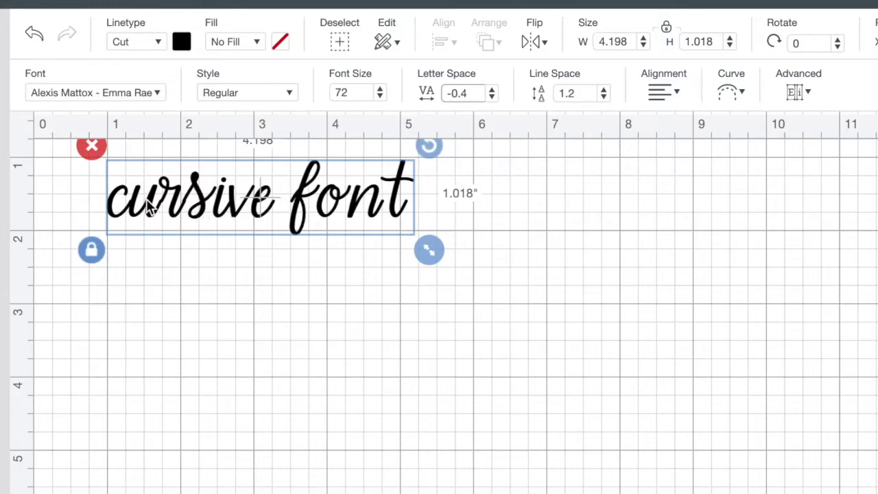
{"action": "mouse_move", "coordinate": [349, 213]}
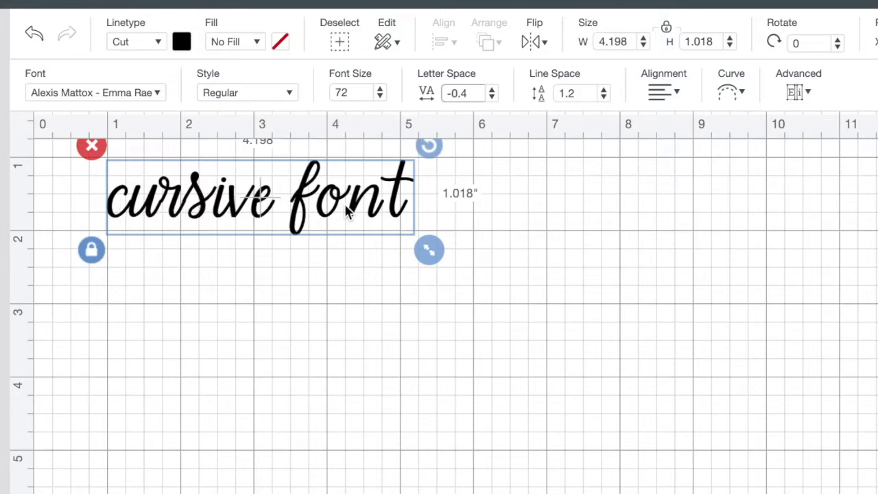
{"action": "mouse_move", "coordinate": [499, 227]}
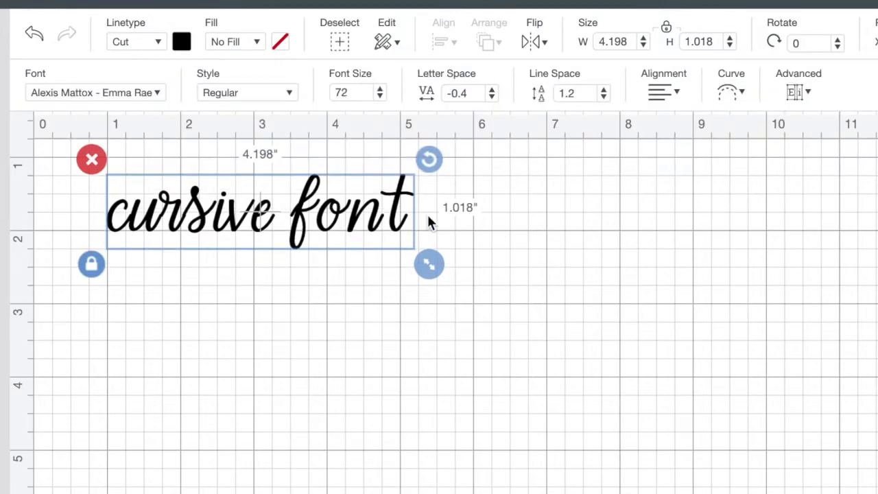
{"action": "mouse_move", "coordinate": [428, 85]}
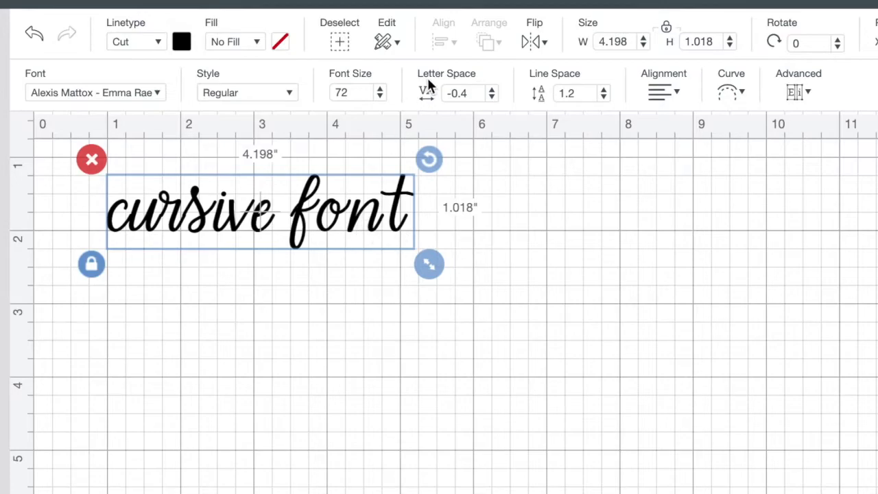
{"action": "type", "text": "1.2"}
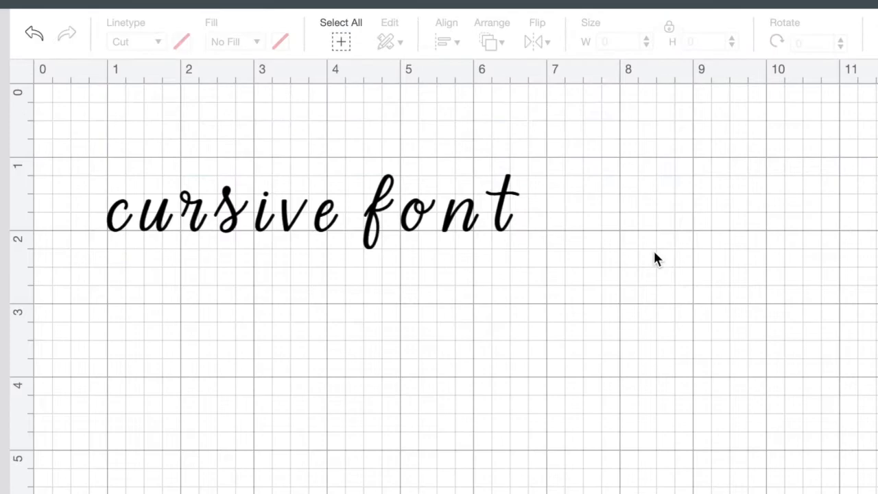
Step: Drag the separate letter layers of 'cursive' together until they touch as one connected word
{"action": "left_click", "coordinate": [309, 206]}
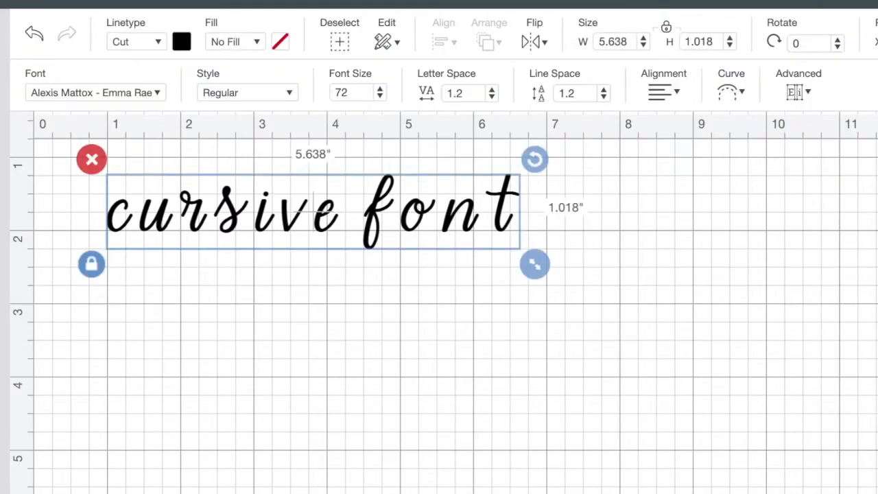
{"action": "left_click", "coordinate": [175, 232]}
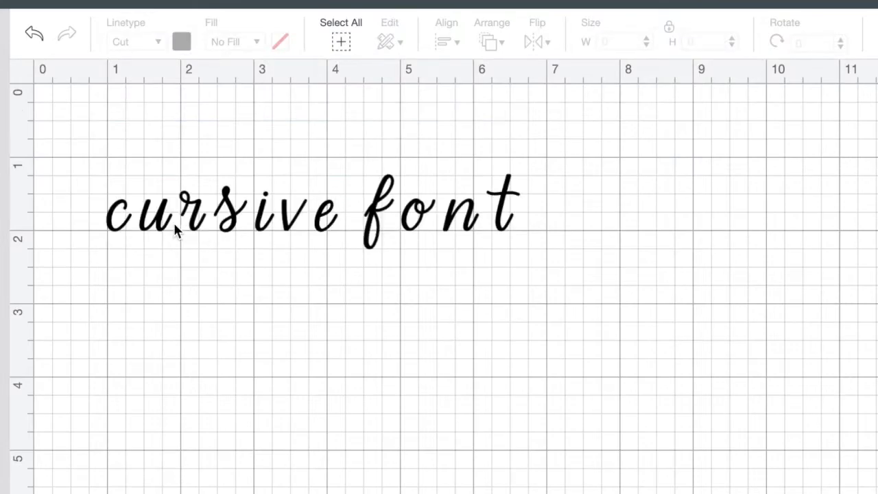
{"action": "left_click", "coordinate": [163, 227]}
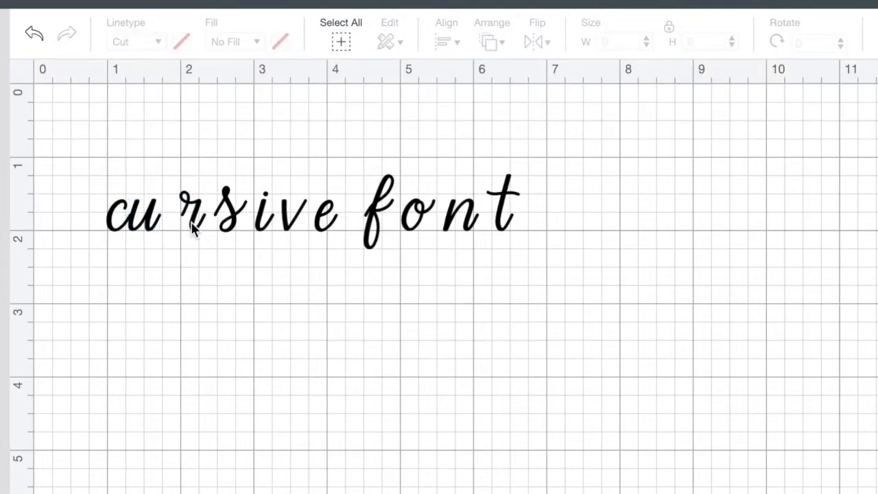
{"action": "mouse_move", "coordinate": [258, 217]}
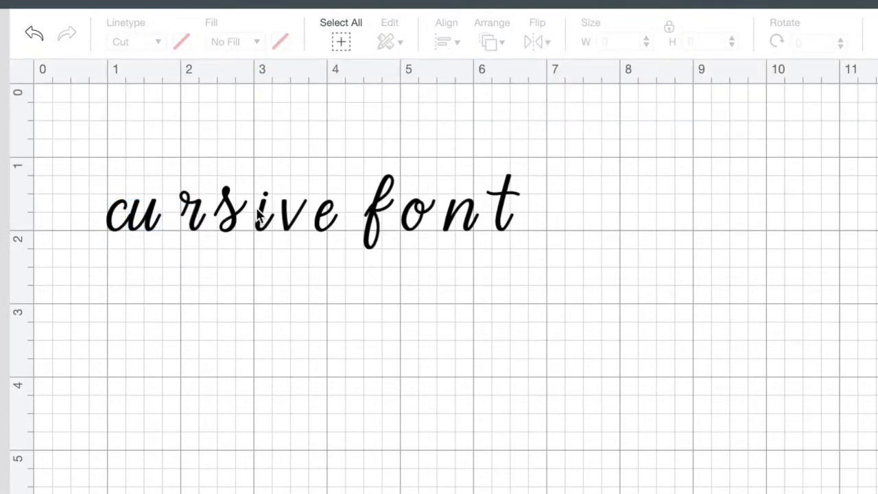
{"action": "left_click", "coordinate": [192, 217]}
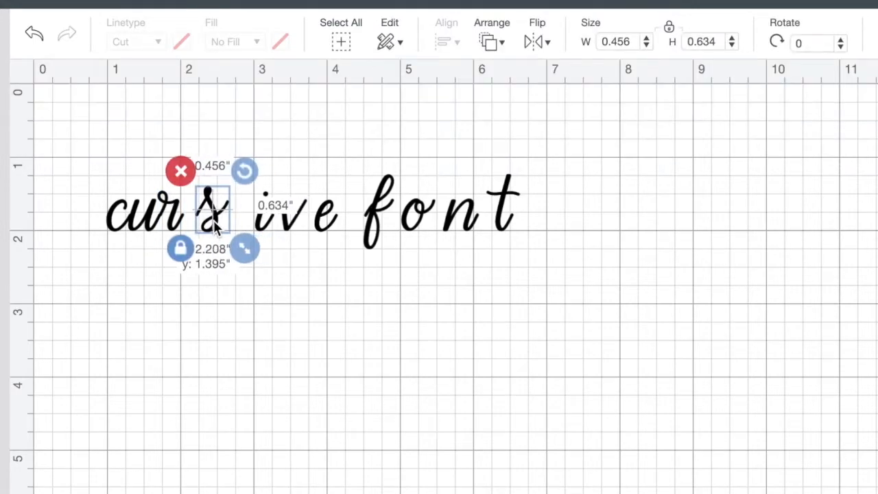
{"action": "left_click_drag", "start_coordinate": [214, 208], "coordinate": [199, 208]}
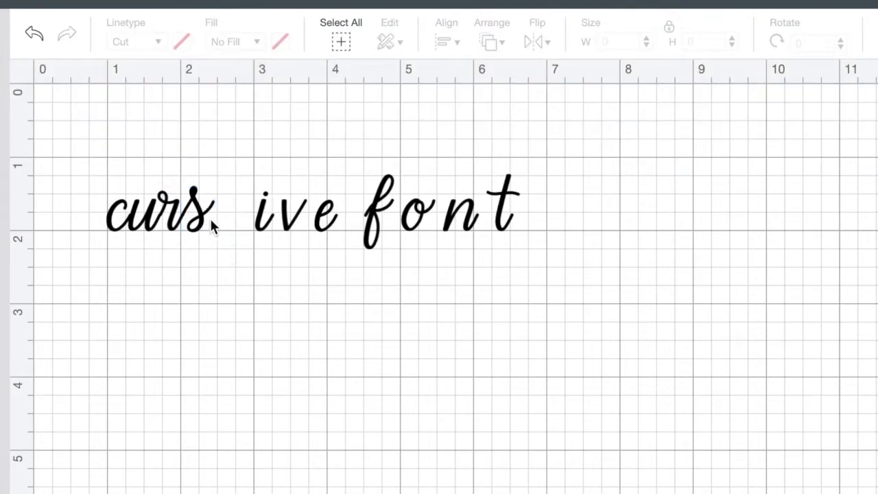
{"action": "left_click", "coordinate": [171, 217]}
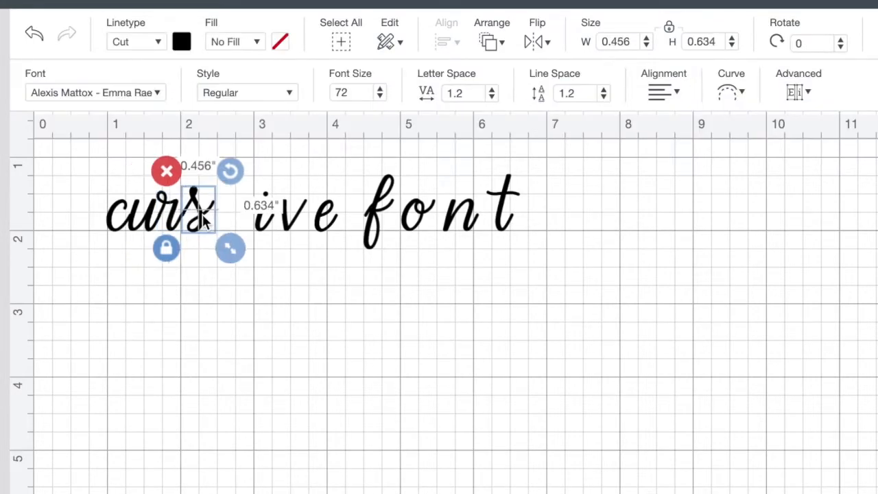
{"action": "left_click", "coordinate": [254, 257]}
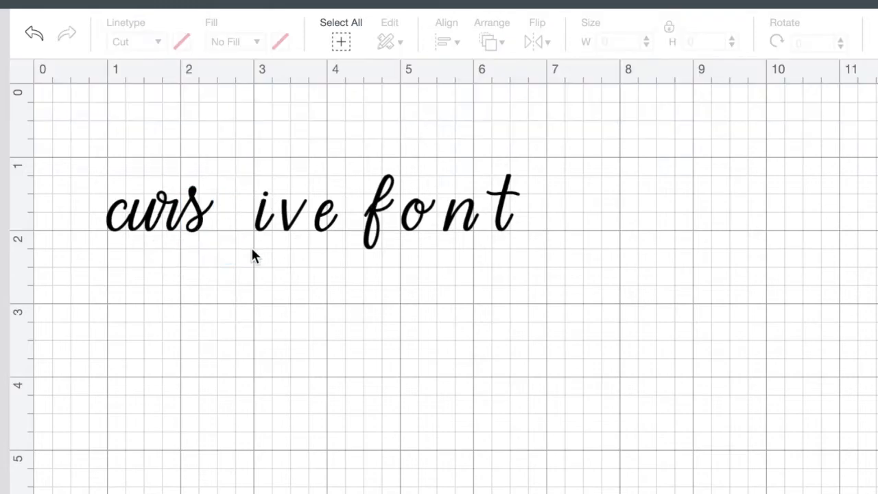
{"action": "left_click", "coordinate": [170, 212]}
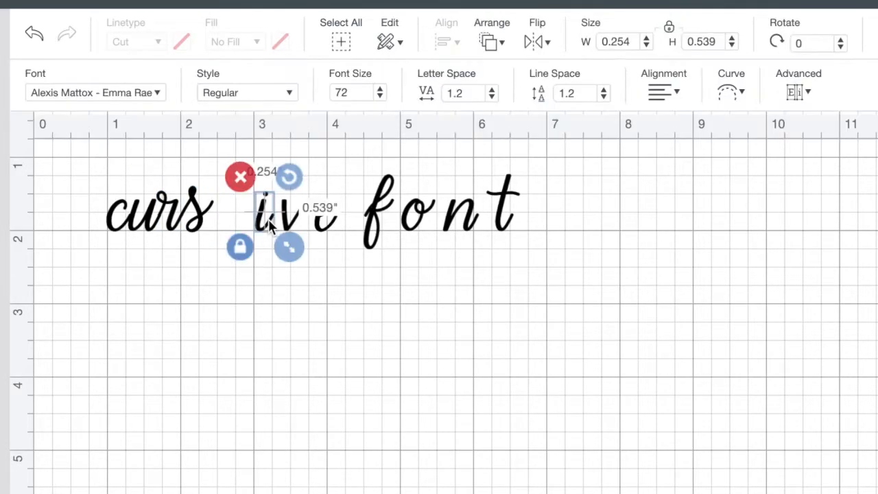
{"action": "left_click_drag", "start_coordinate": [266, 209], "coordinate": [225, 206]}
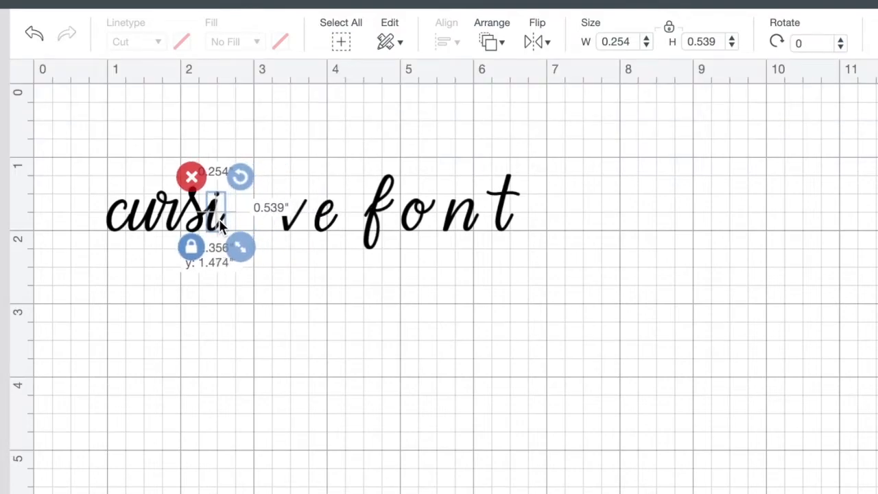
{"action": "left_click_drag", "start_coordinate": [240, 247], "coordinate": [263, 245]}
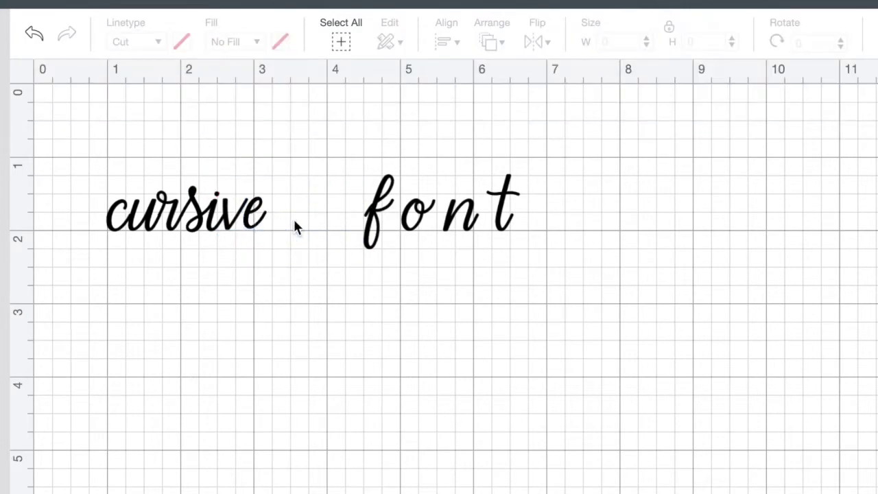
{"action": "mouse_move", "coordinate": [332, 282]}
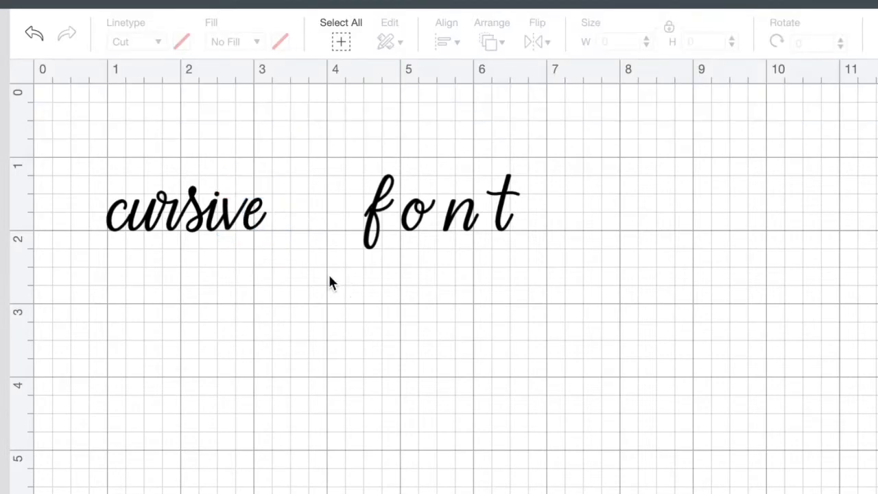
{"action": "mouse_move", "coordinate": [272, 245]}
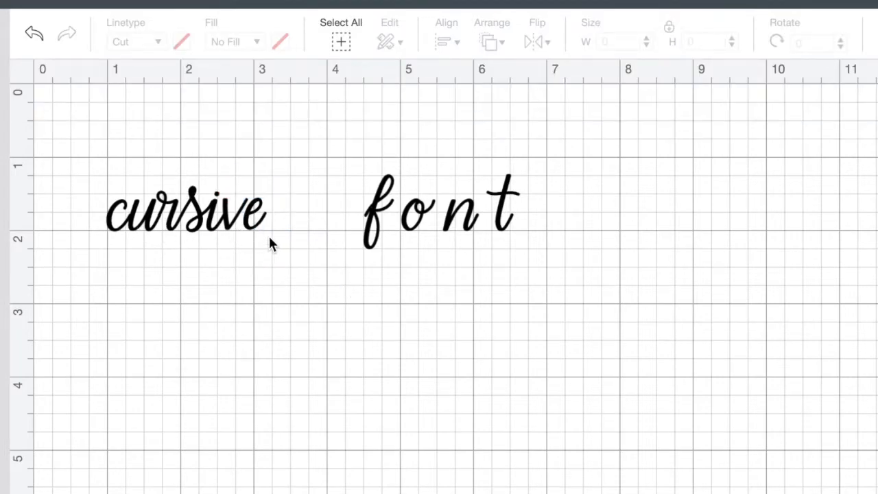
Step: Close the gaps between the letters of 'font' so the word reads connected
{"action": "left_click", "coordinate": [439, 211]}
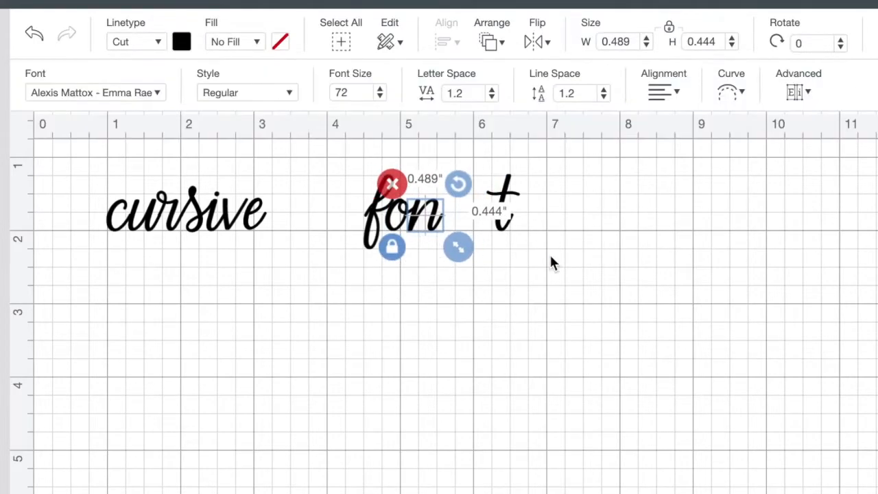
{"action": "left_click_drag", "start_coordinate": [457, 247], "coordinate": [480, 247]}
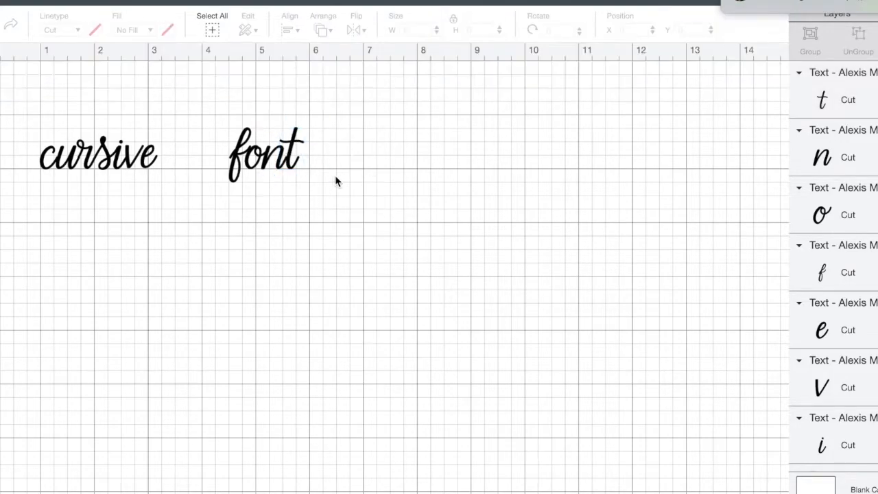
Step: Group each word's letters, move 'font' right beside 'cursive', and select both words
{"action": "left_click", "coordinate": [266, 154]}
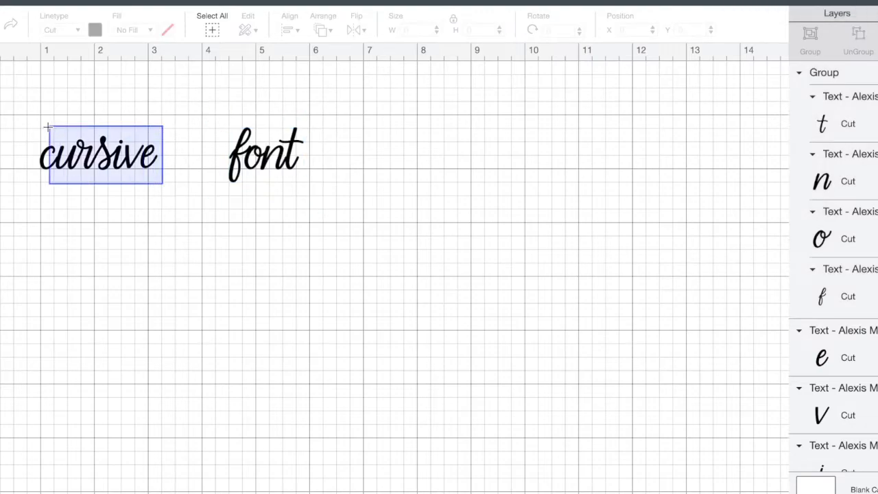
{"action": "left_click", "coordinate": [811, 33]}
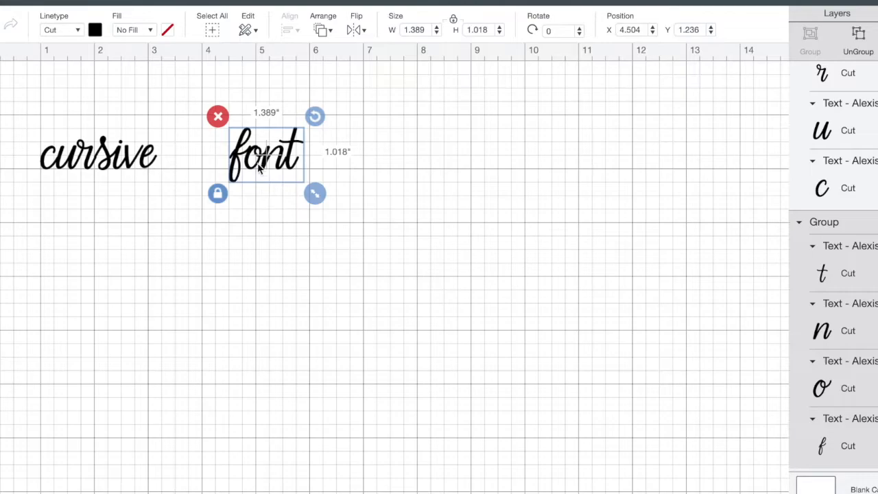
{"action": "left_click_drag", "start_coordinate": [267, 153], "coordinate": [199, 154]}
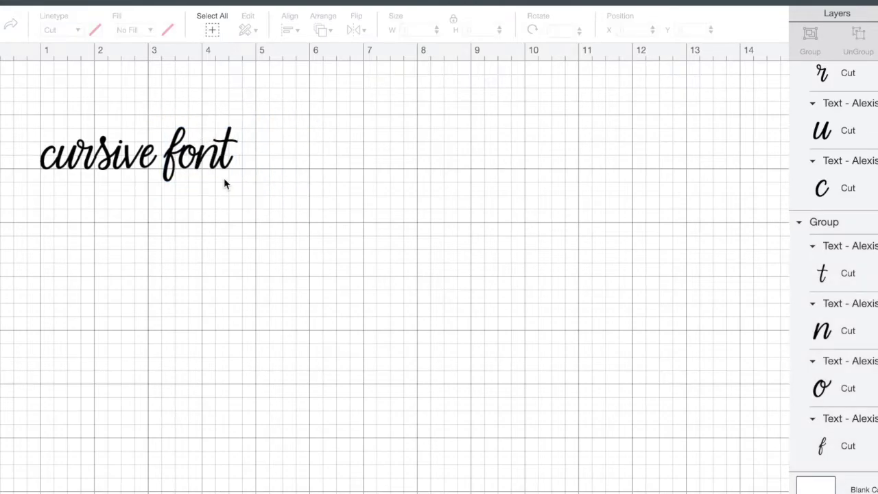
{"action": "left_click", "coordinate": [203, 150]}
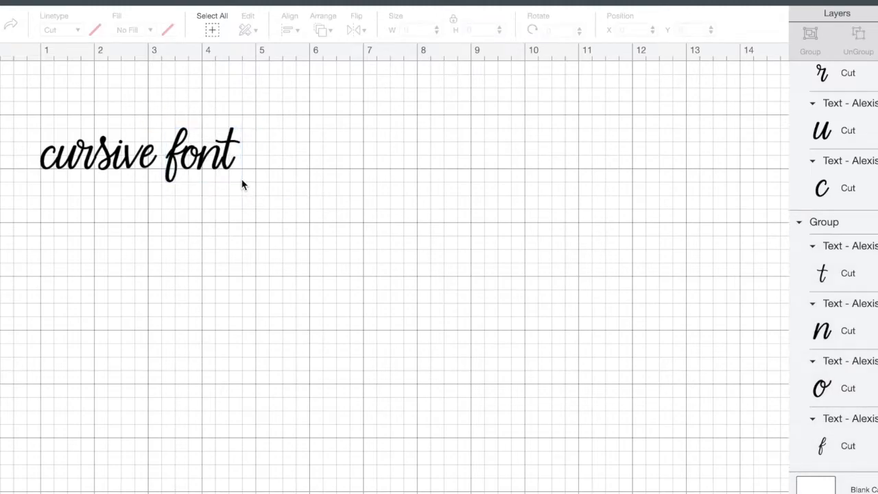
{"action": "left_click", "coordinate": [137, 154]}
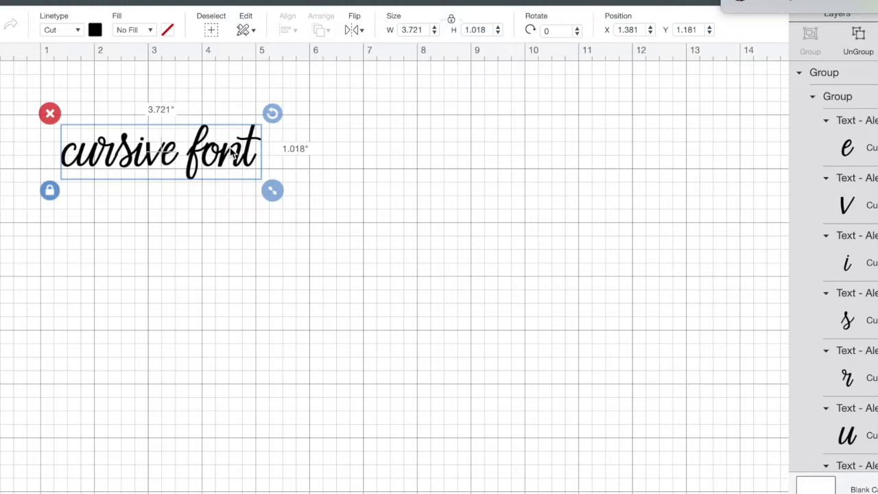
Step: Enlarge the grouped phrase to about 12.26 inches wide and attach it as one layer
{"action": "left_click_drag", "start_coordinate": [272, 190], "coordinate": [359, 214]}
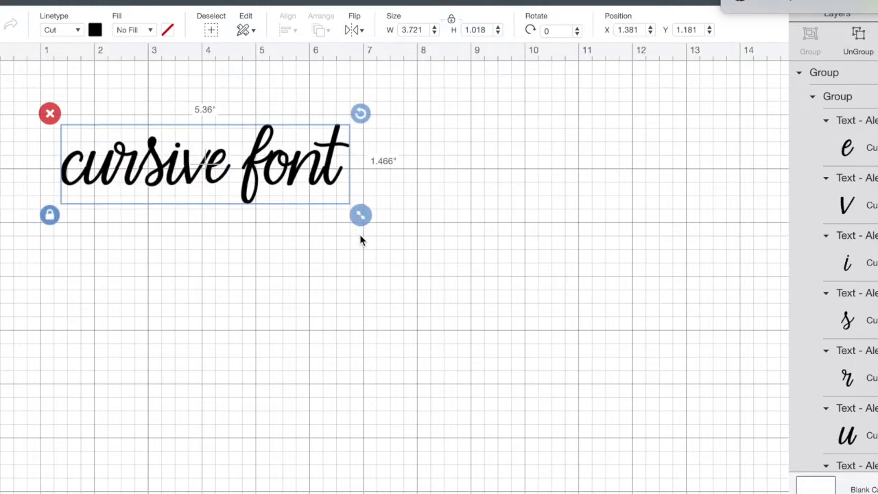
{"action": "left_click_drag", "start_coordinate": [359, 214], "coordinate": [705, 308]}
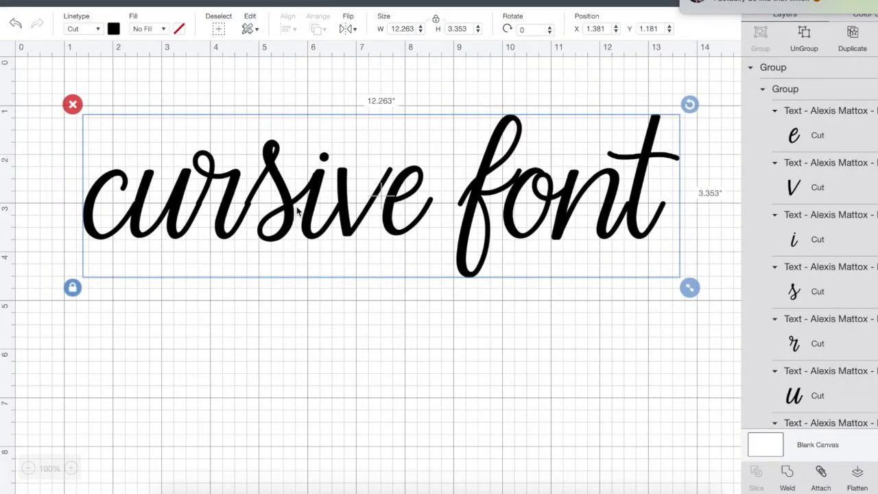
{"action": "mouse_move", "coordinate": [242, 199]}
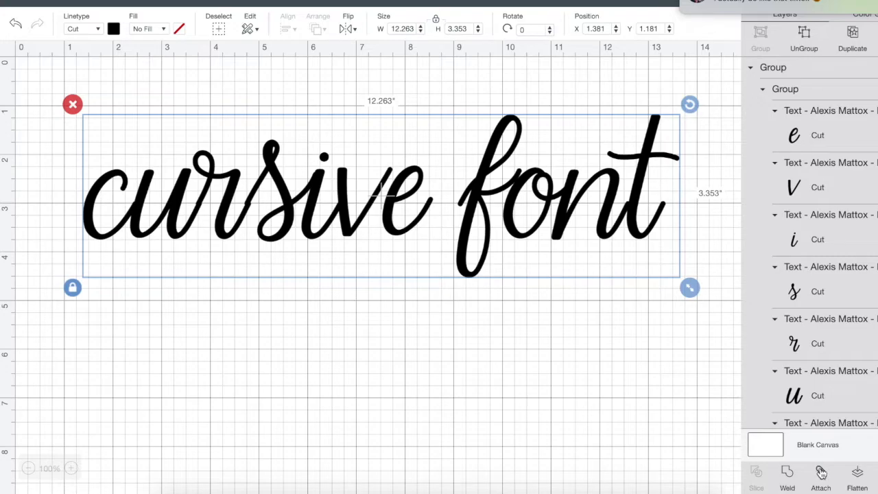
{"action": "left_click", "coordinate": [817, 475]}
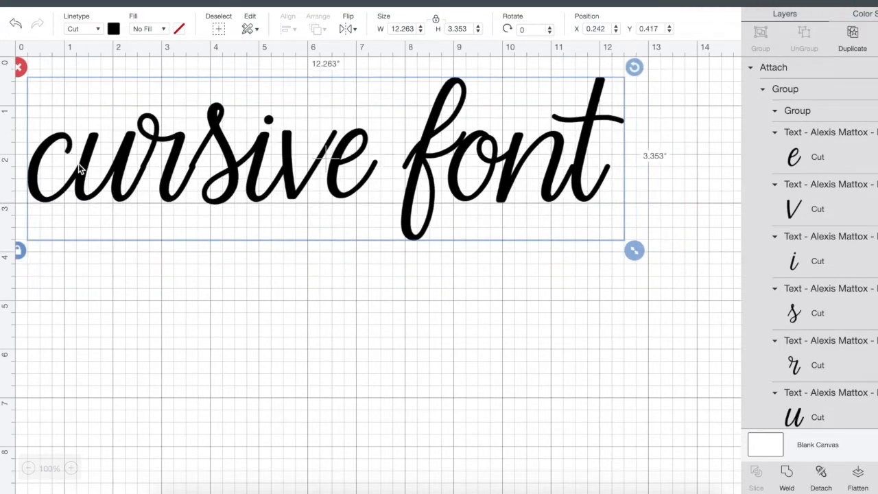
{"action": "mouse_move", "coordinate": [143, 175]}
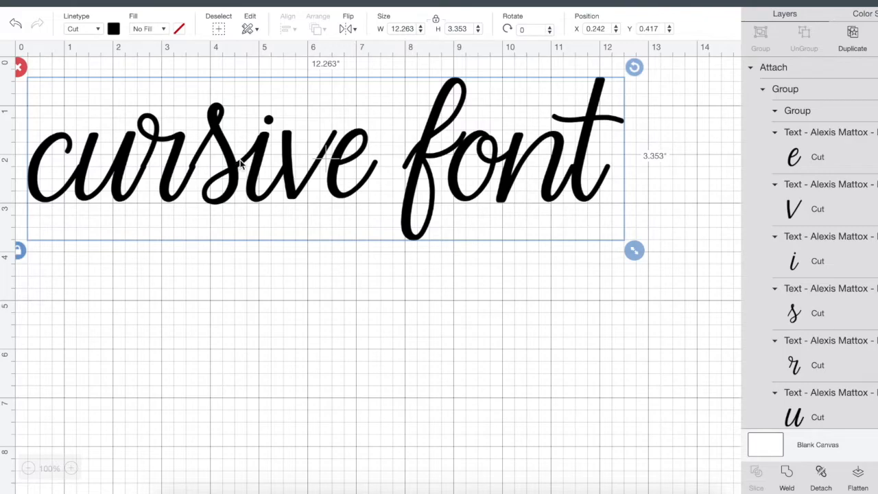
{"action": "mouse_move", "coordinate": [409, 214]}
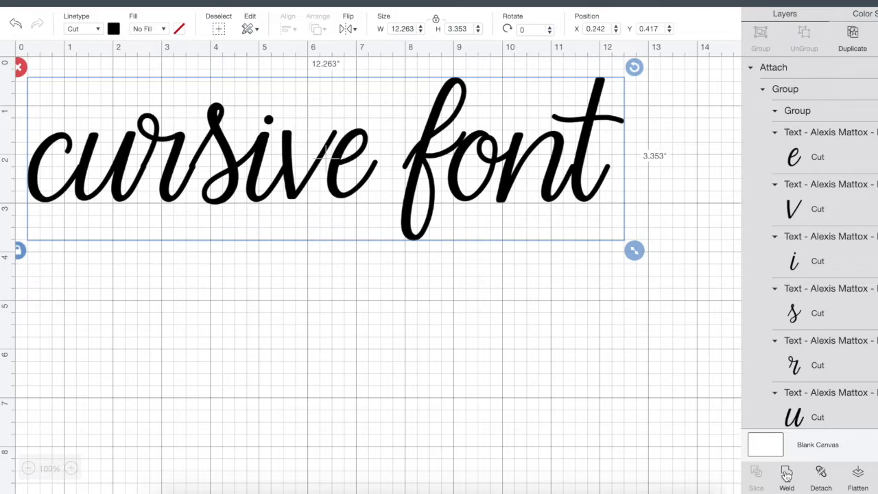
Step: Weld the phrase into one Weld Result layer, shrink it to about 5.74 in and reposition it on the mat
{"action": "left_click", "coordinate": [788, 474]}
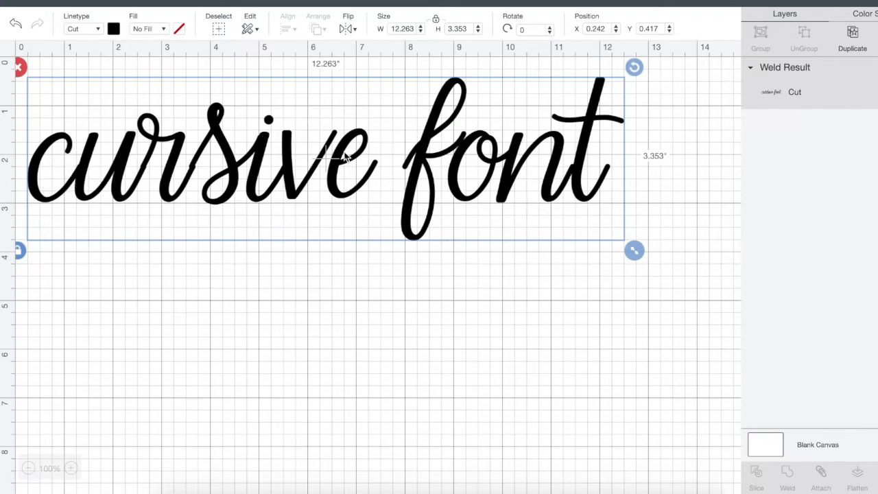
{"action": "mouse_move", "coordinate": [491, 162]}
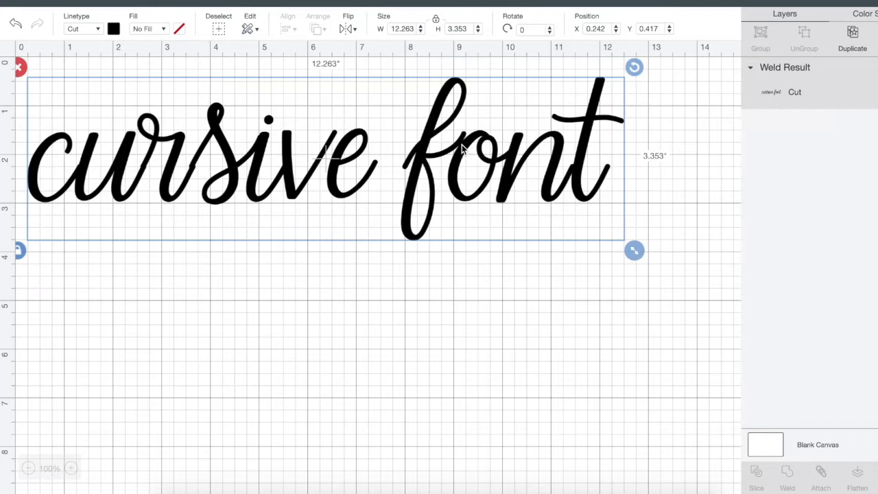
{"action": "left_click_drag", "start_coordinate": [634, 250], "coordinate": [315, 163]}
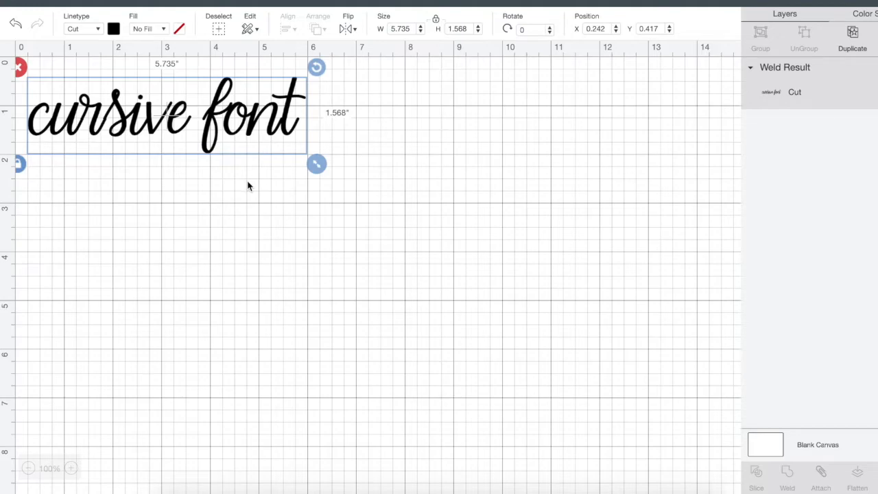
{"action": "left_click_drag", "start_coordinate": [164, 112], "coordinate": [167, 145]}
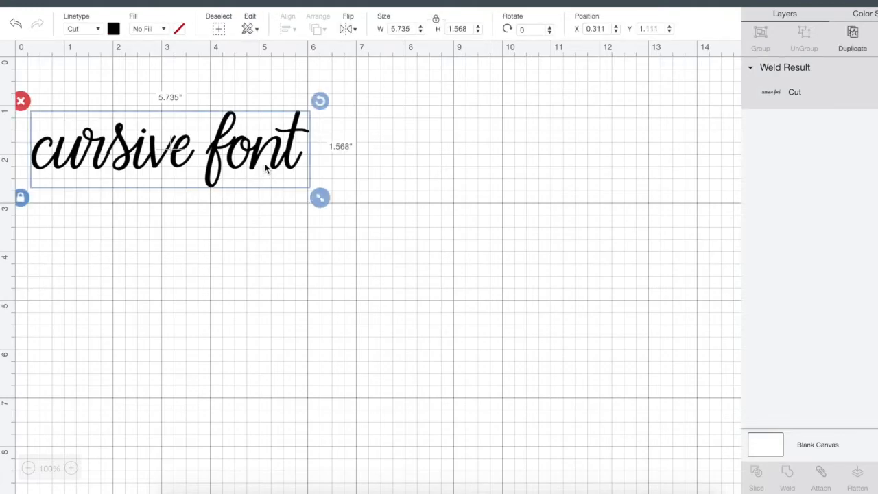
{"action": "left_click_drag", "start_coordinate": [170, 148], "coordinate": [173, 148]}
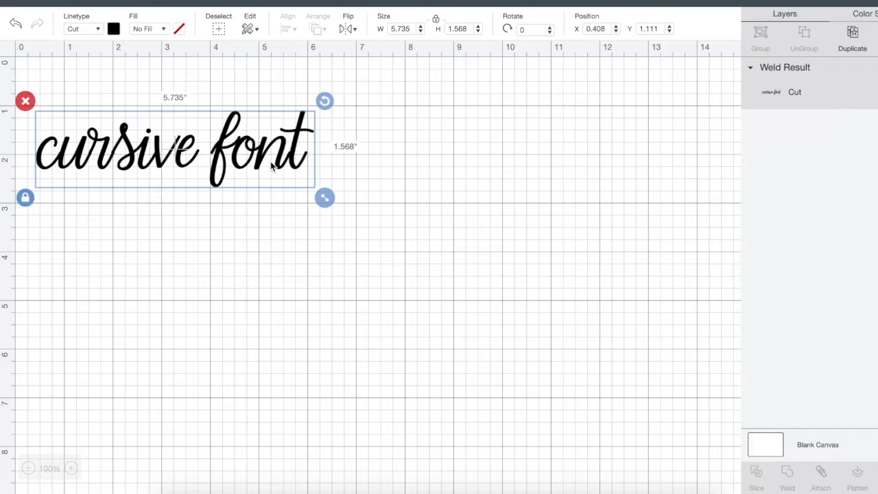
{"action": "mouse_move", "coordinate": [280, 162]}
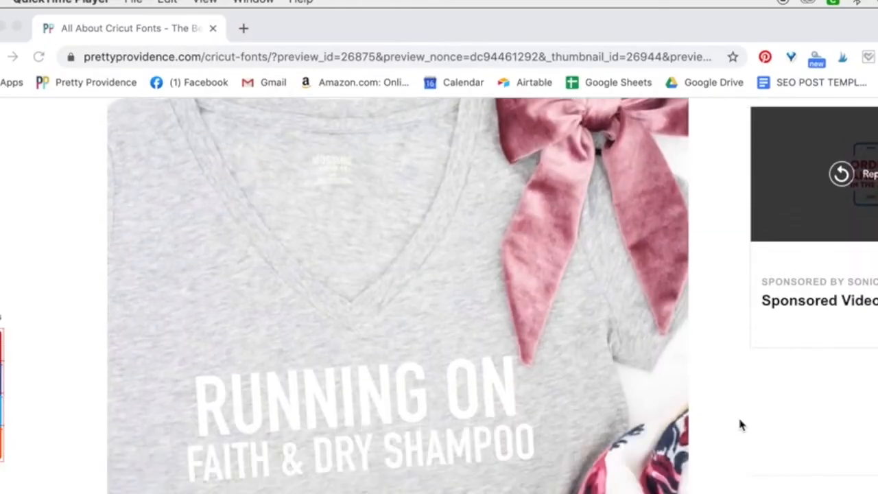
Step: Scroll the blog post past the cursive font example down to the monogram fonts section
{"action": "scroll", "scroll_direction": "down", "scroll_amount": 3}
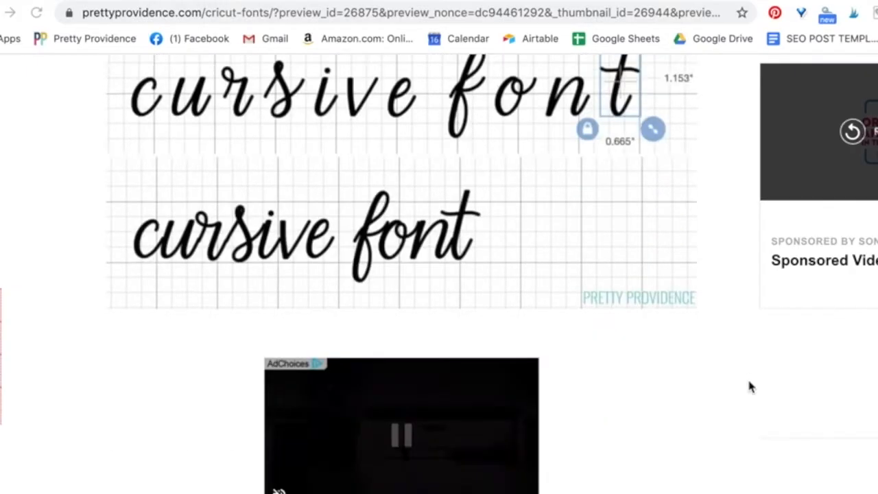
{"action": "scroll", "scroll_direction": "down", "scroll_amount": 3}
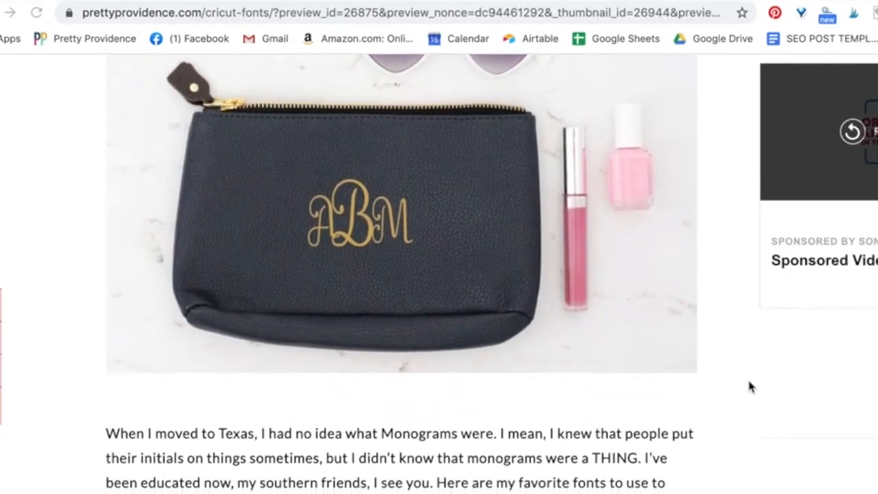
{"action": "scroll", "scroll_direction": "down", "scroll_amount": 3}
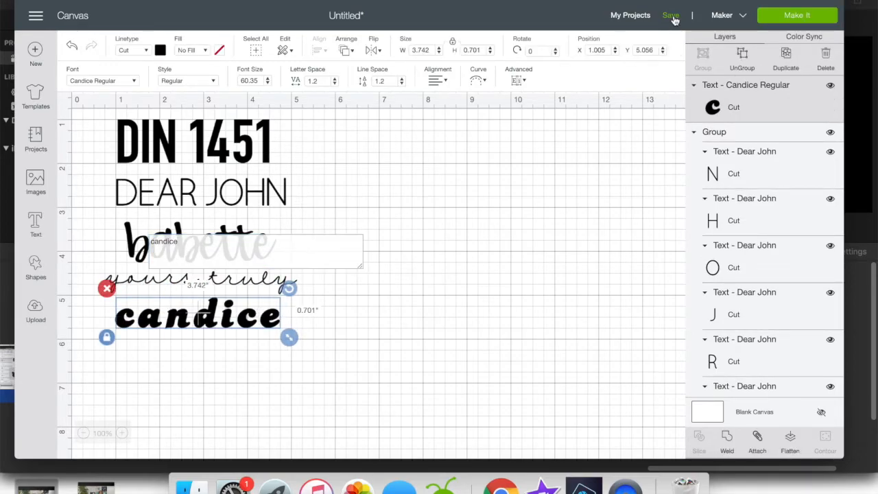
Step: Save the project under the name 'Fonts I Love'
{"action": "left_click", "coordinate": [671, 13]}
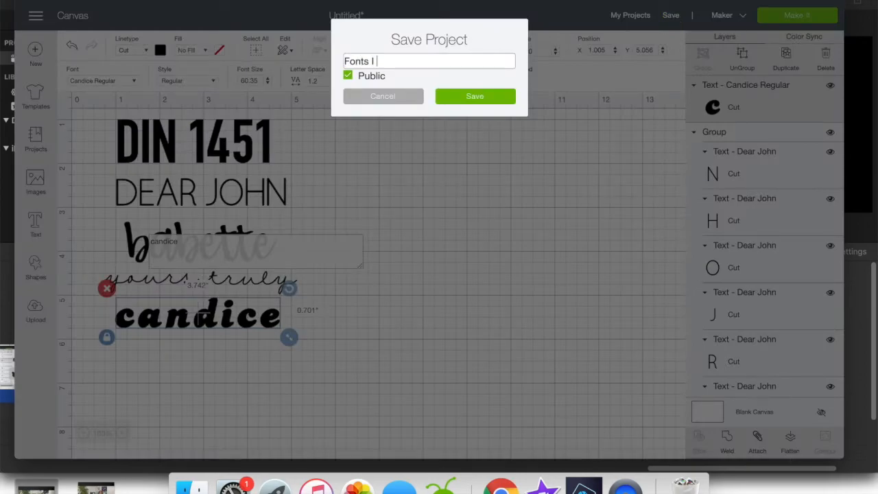
{"action": "type", "text": "Love"}
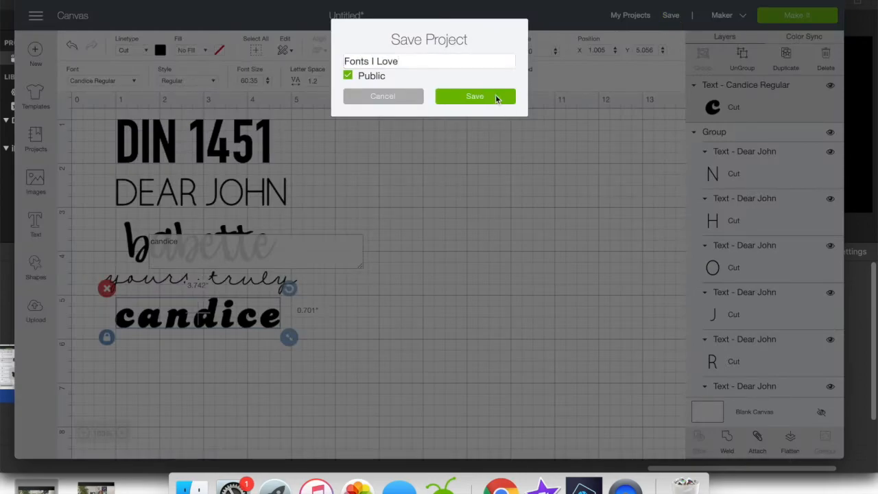
{"action": "left_click", "coordinate": [475, 96]}
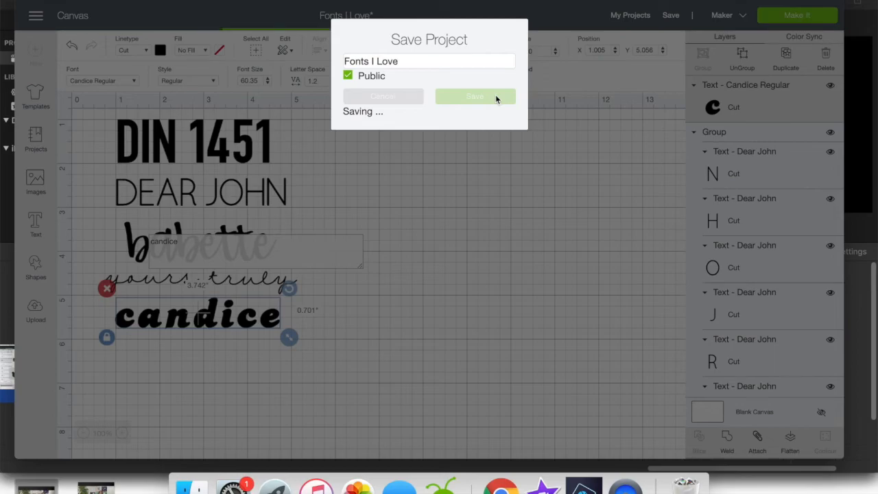
{"action": "left_click", "coordinate": [475, 96]}
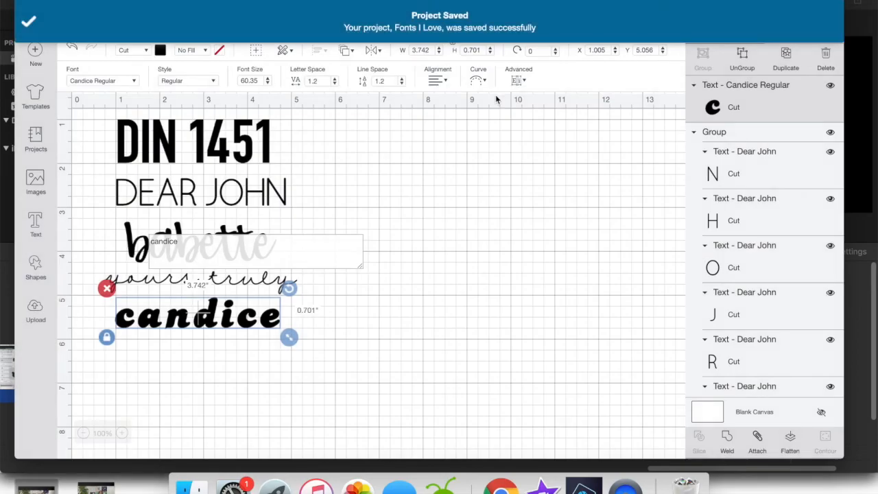